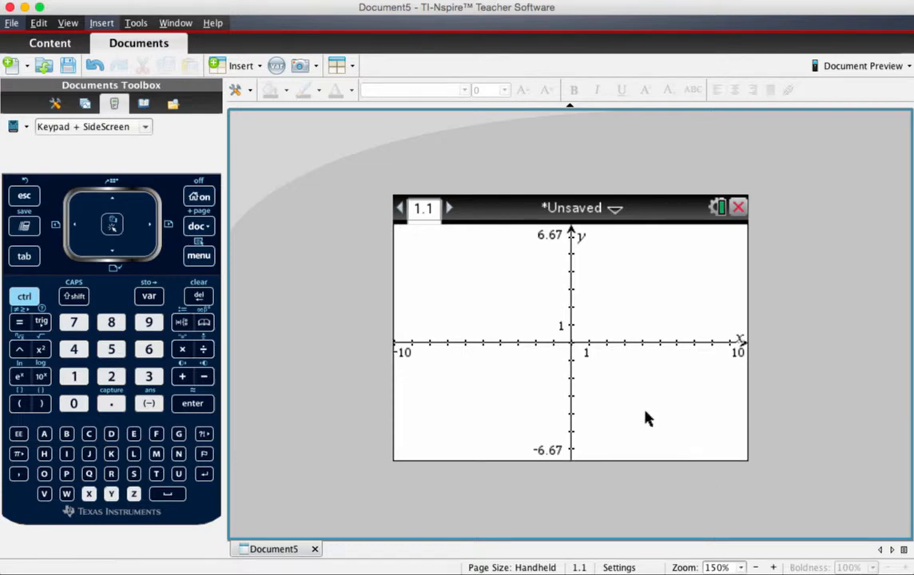
{"action": "mouse_move", "coordinate": [518, 314]}
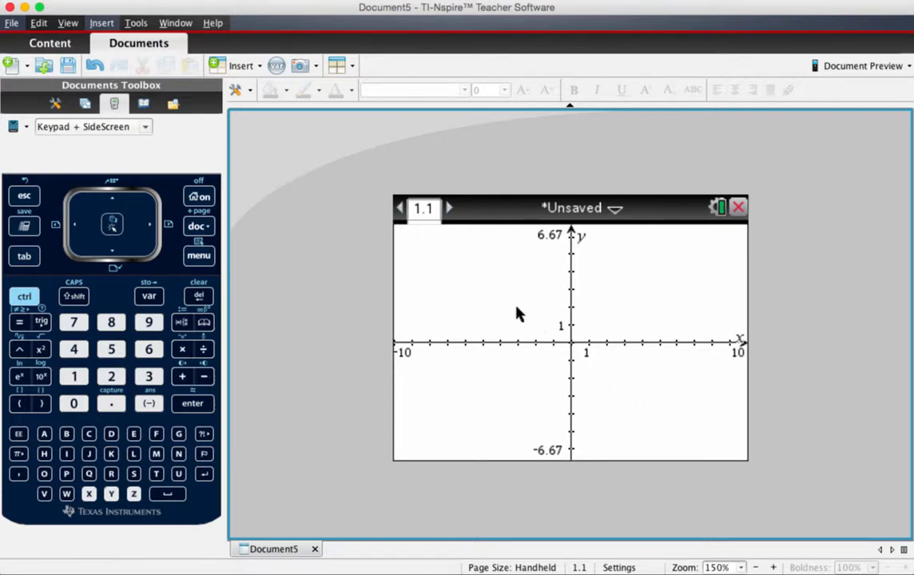
{"action": "mouse_move", "coordinate": [299, 251]}
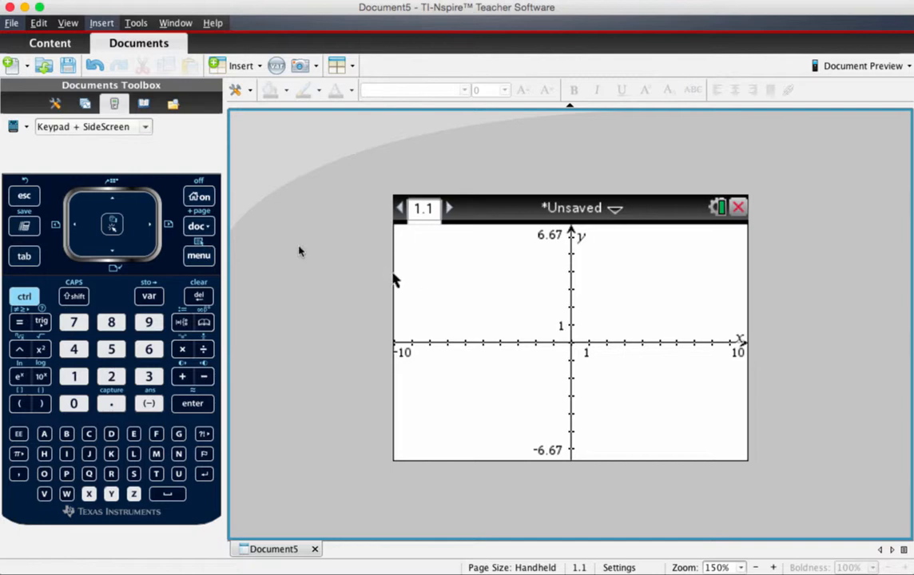
- Graph the standard-form line with coefficients -1.1, 3.2 and constant 2
{"action": "left_click", "coordinate": [198, 255]}
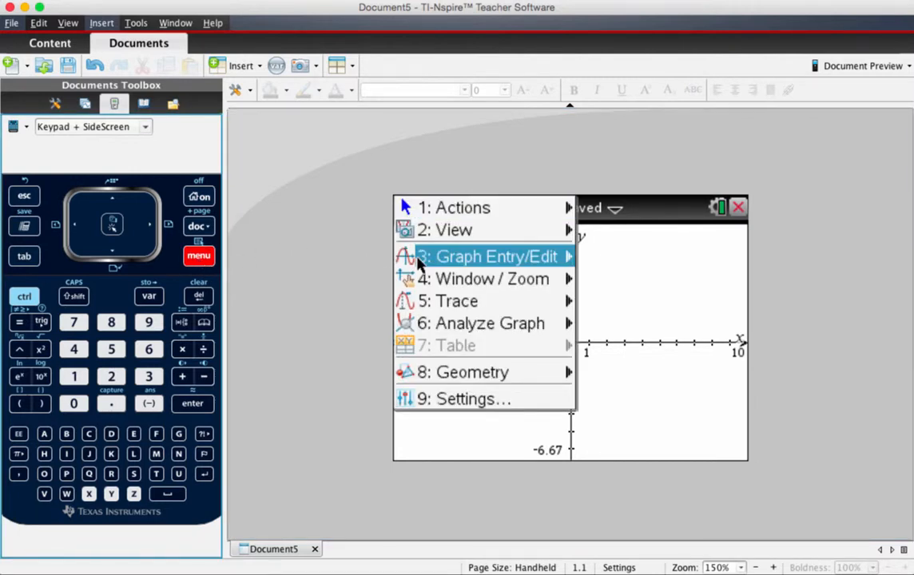
{"action": "left_click", "coordinate": [487, 256]}
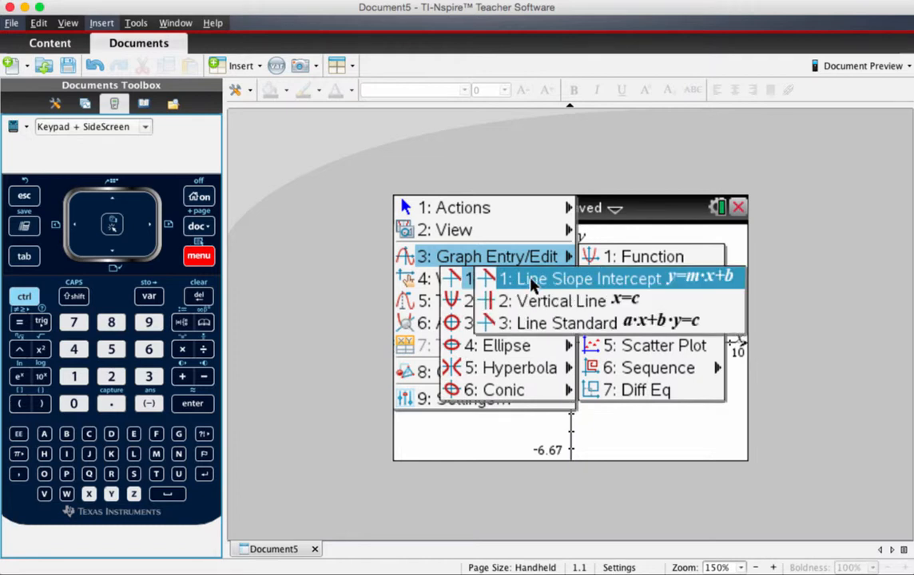
{"action": "left_click", "coordinate": [565, 321]}
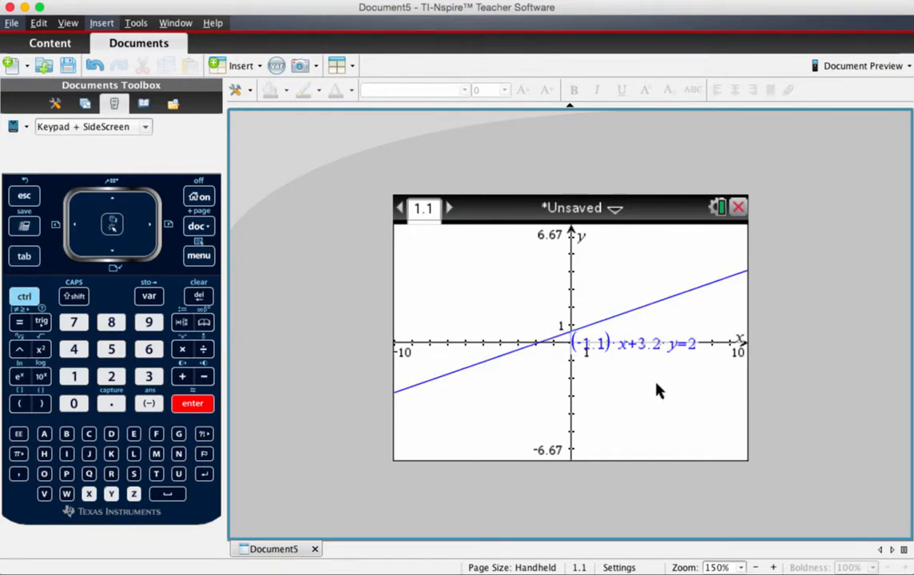
{"action": "mouse_move", "coordinate": [664, 410]}
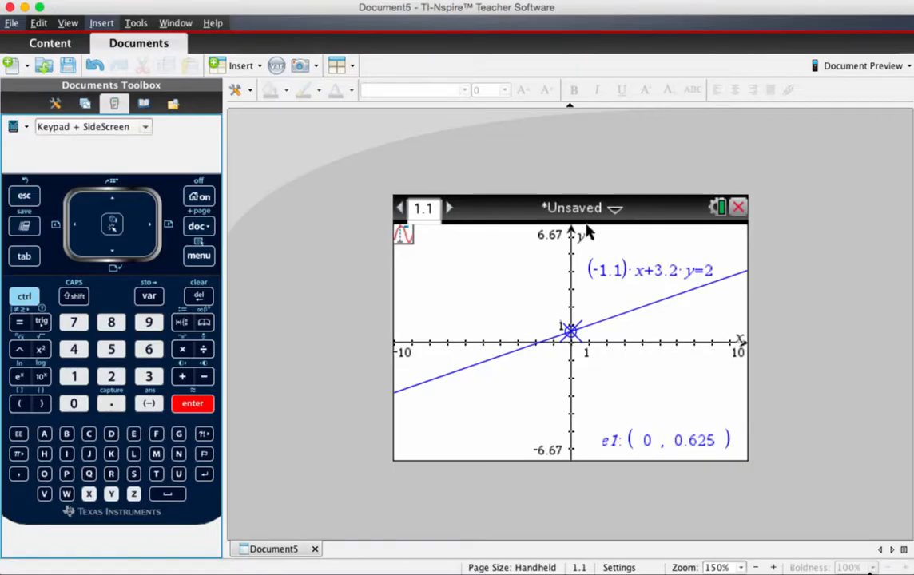
{"action": "mouse_move", "coordinate": [594, 410]}
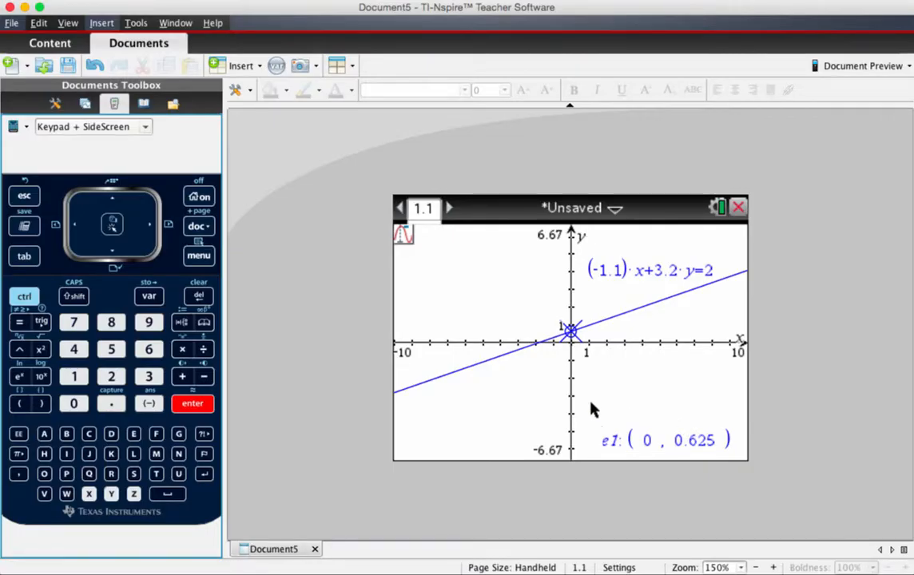
- Open the graph menu to mark the y-intercept point (0, 0.625)
{"action": "left_click", "coordinate": [199, 256]}
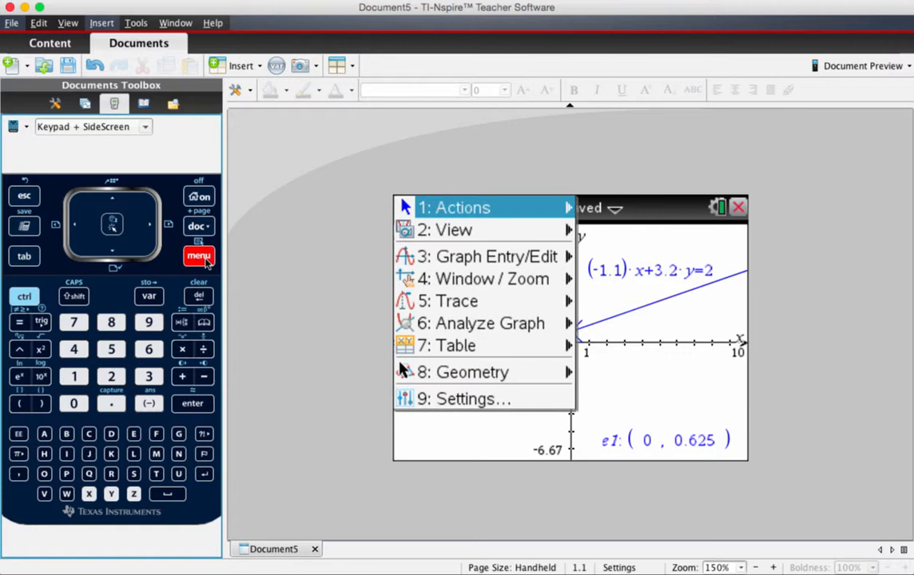
{"action": "mouse_move", "coordinate": [453, 301]}
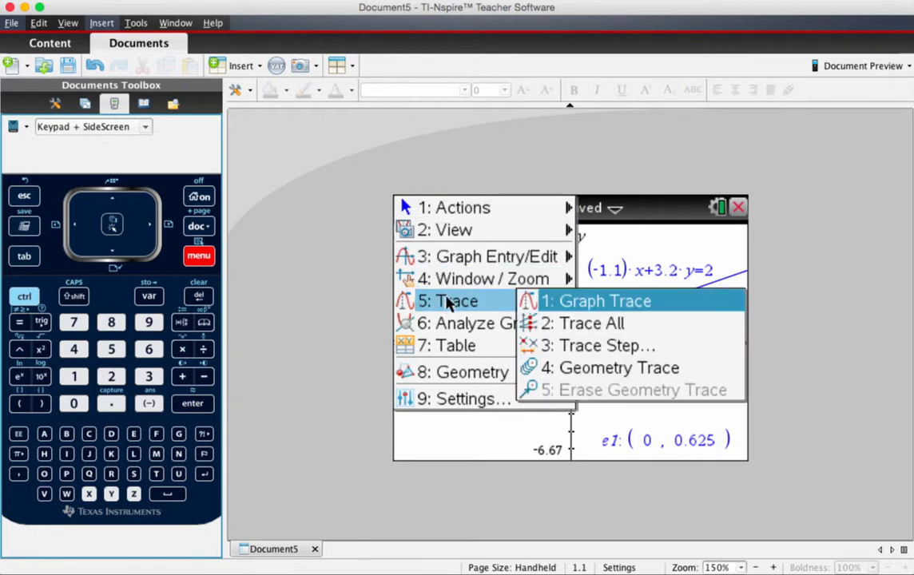
{"action": "mouse_move", "coordinate": [487, 323]}
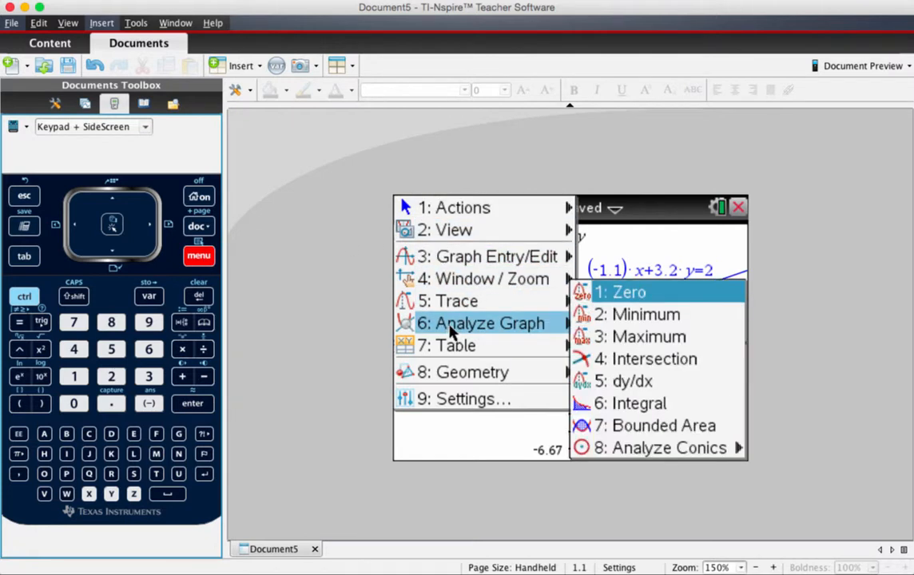
- Find the line's zero using bounds either side of the crossing, labeling (-1.82, 0)
{"action": "left_click", "coordinate": [627, 292]}
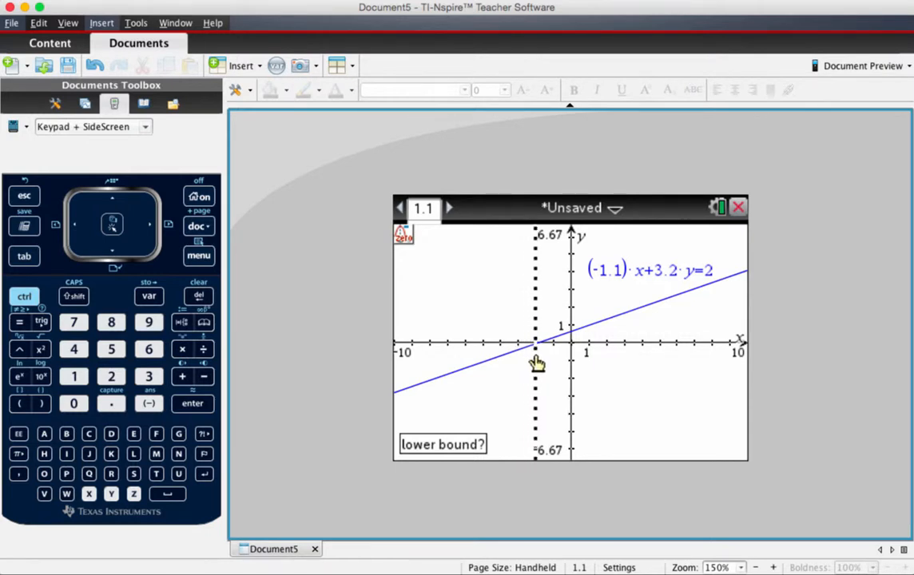
{"action": "mouse_move", "coordinate": [527, 363]}
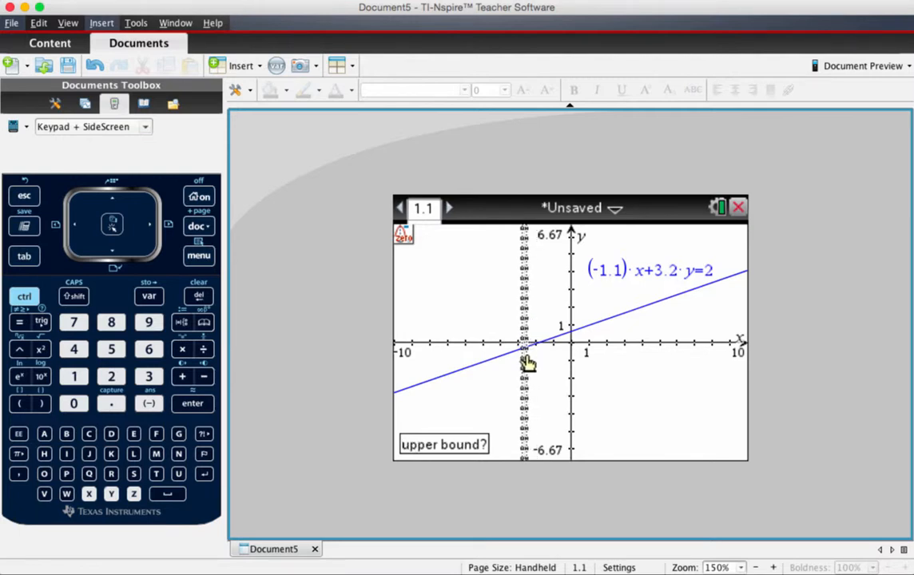
{"action": "left_click", "coordinate": [531, 357]}
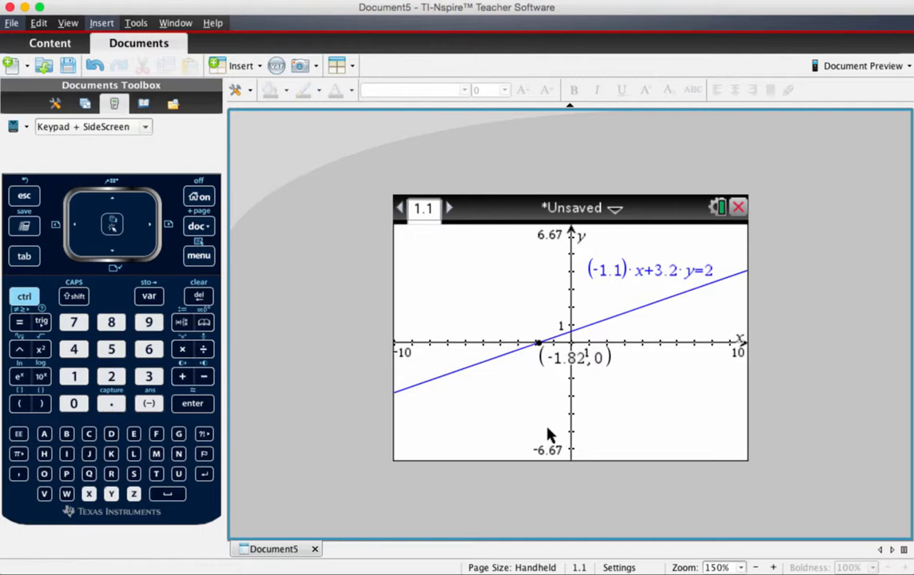
{"action": "mouse_move", "coordinate": [513, 403]}
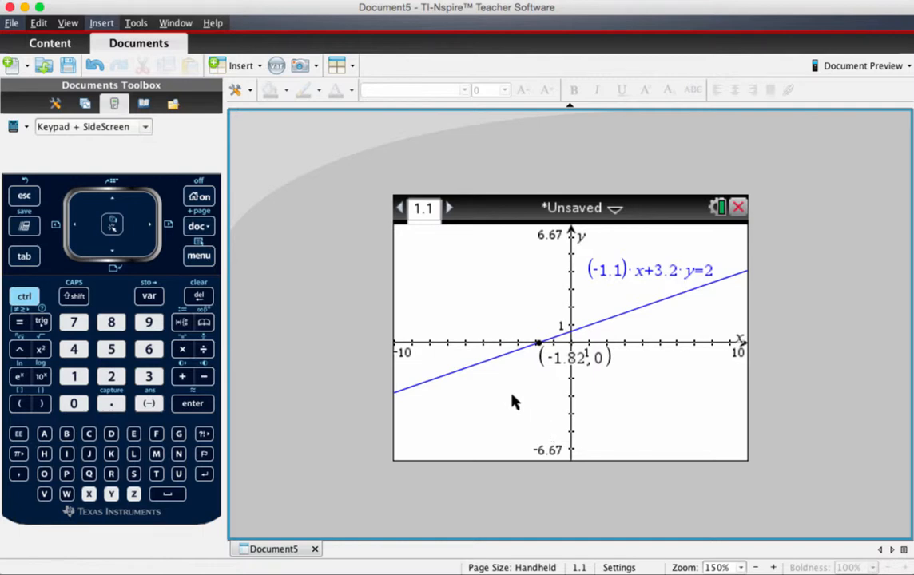
{"action": "mouse_move", "coordinate": [488, 206]}
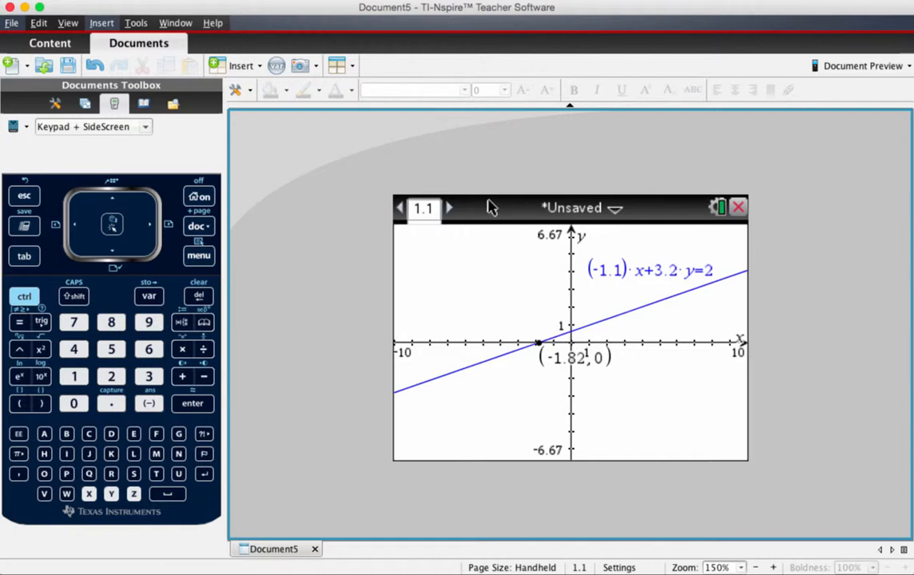